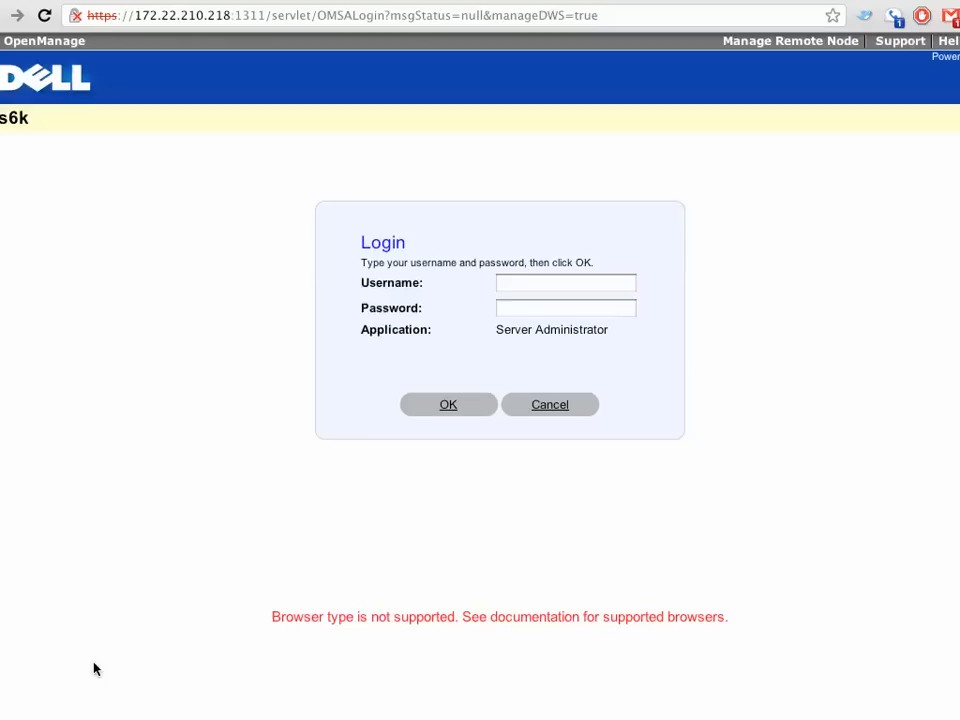
pyautogui.moveTo(156, 33)
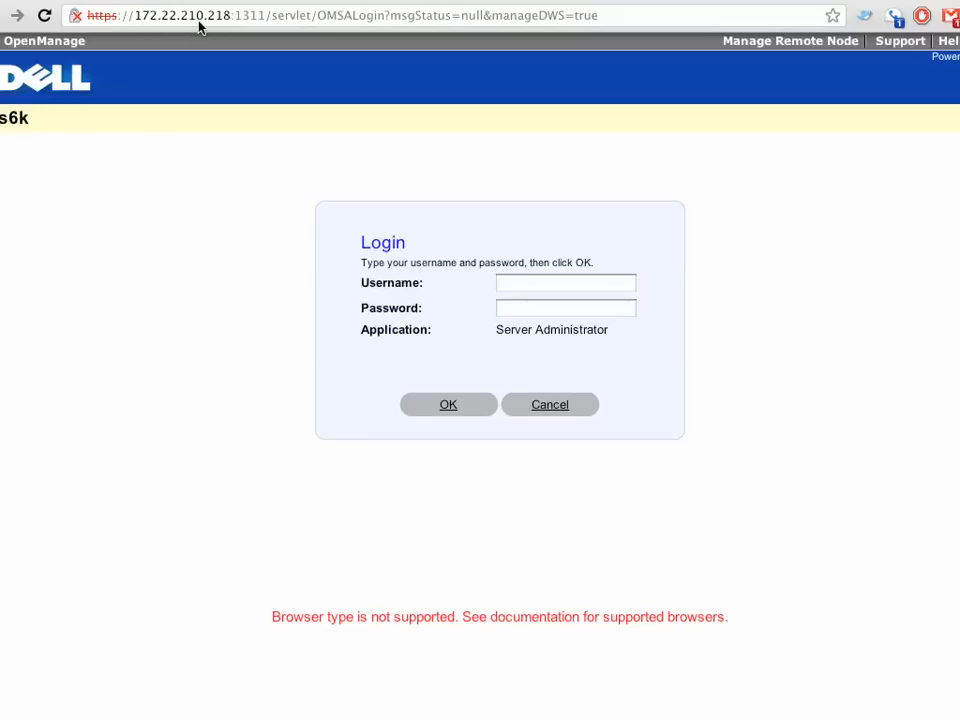
pyautogui.moveTo(258, 27)
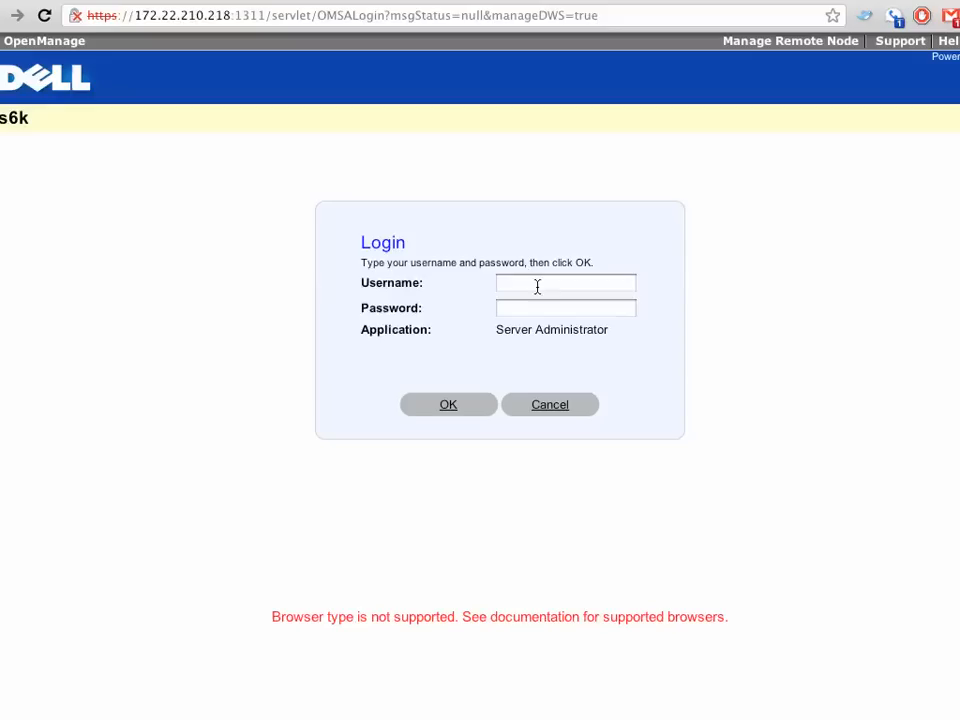
# Step: Enter username root and begin entering the password to log in
pyautogui.write('root')
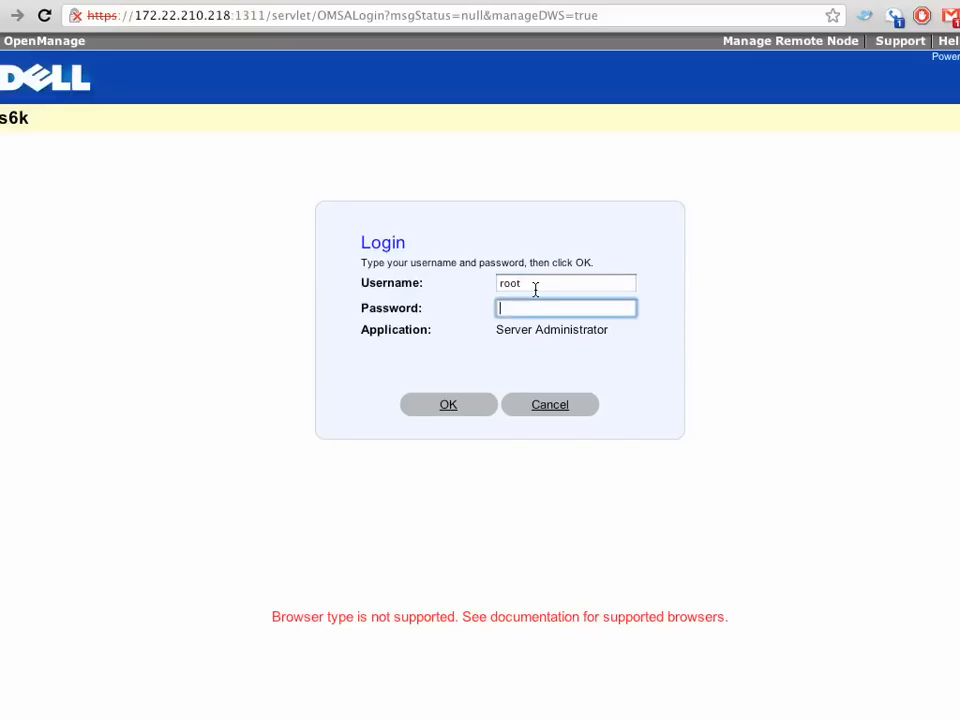
pyautogui.click(448, 404)
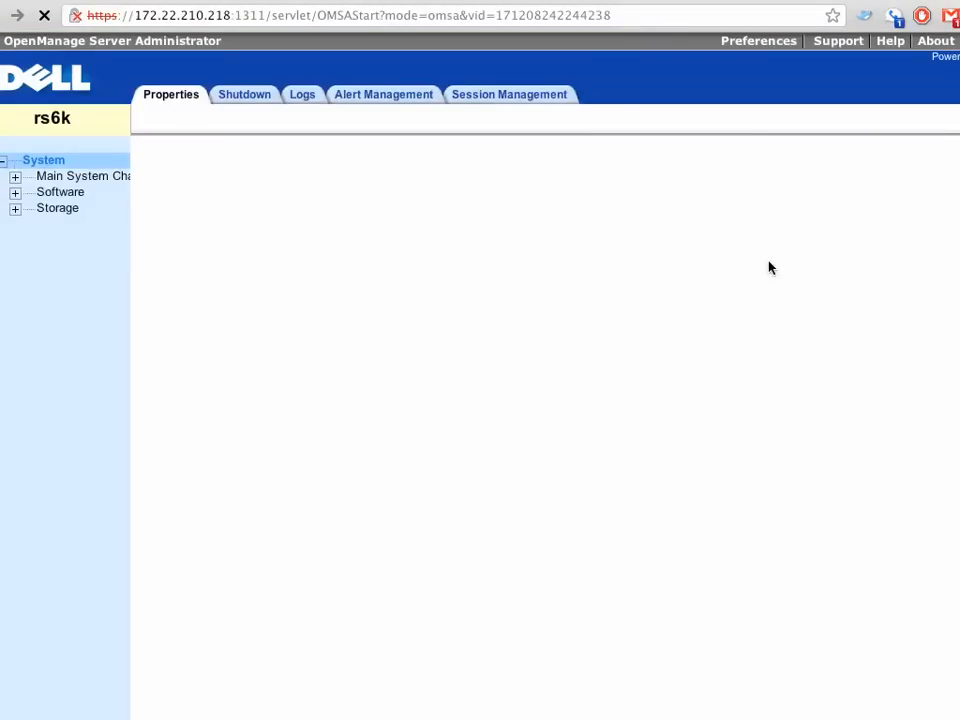
# Step: Expand Main System Chassis in the tree and select BIOS
pyautogui.click(170, 94)
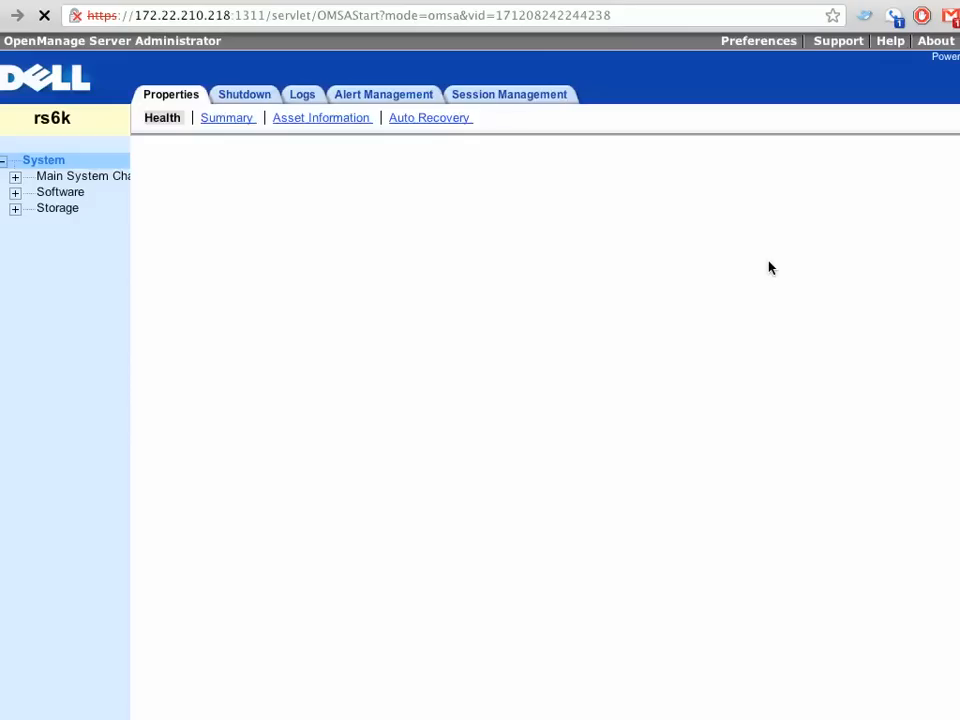
pyautogui.click(162, 117)
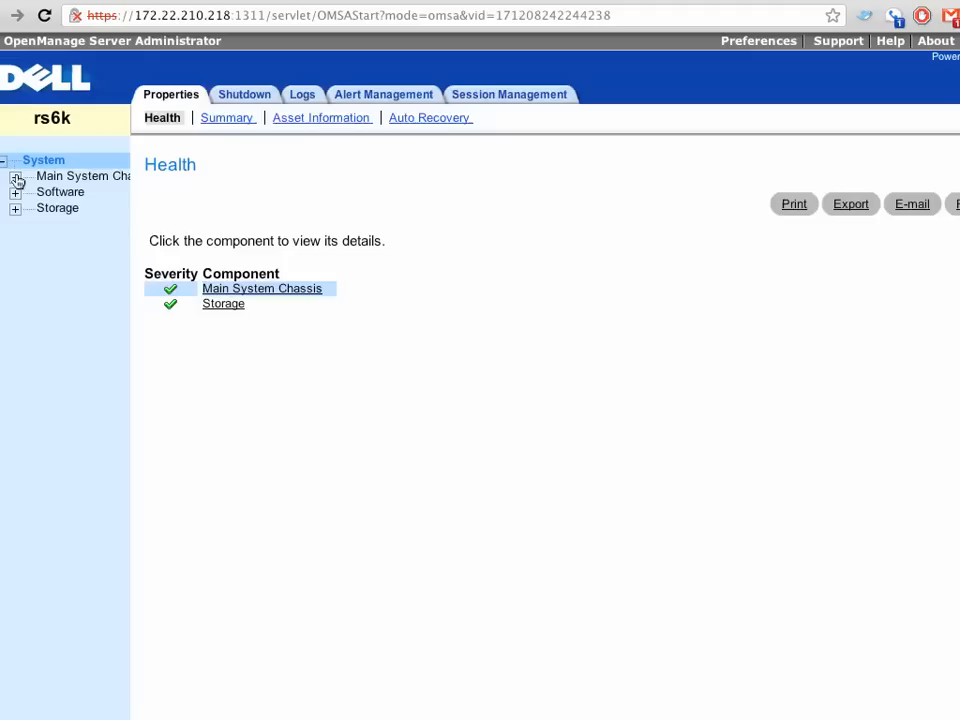
pyautogui.click(16, 176)
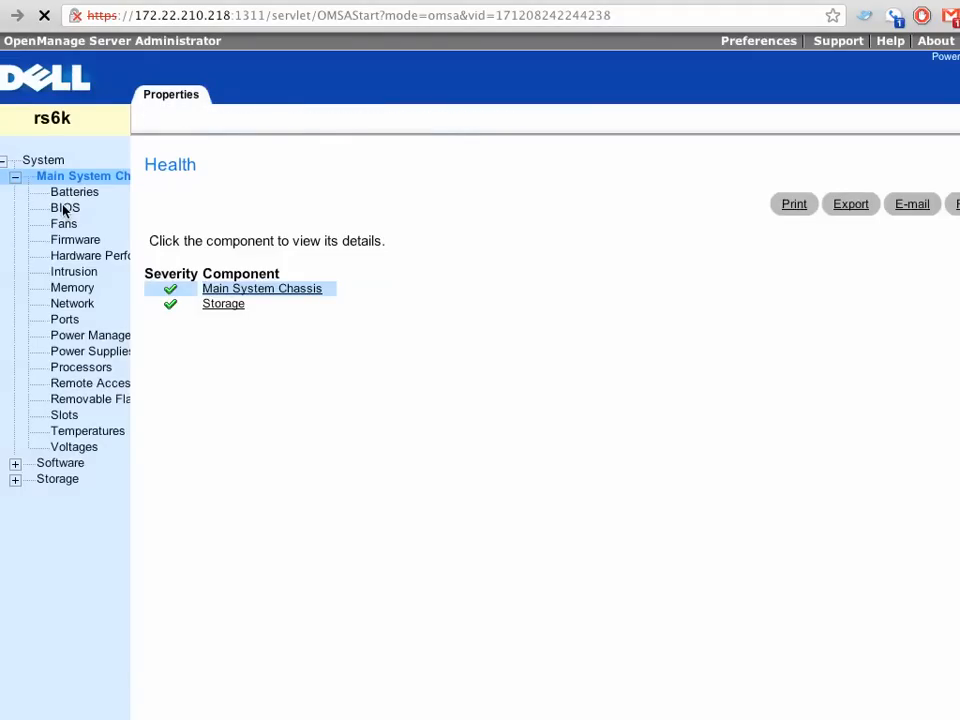
pyautogui.click(262, 288)
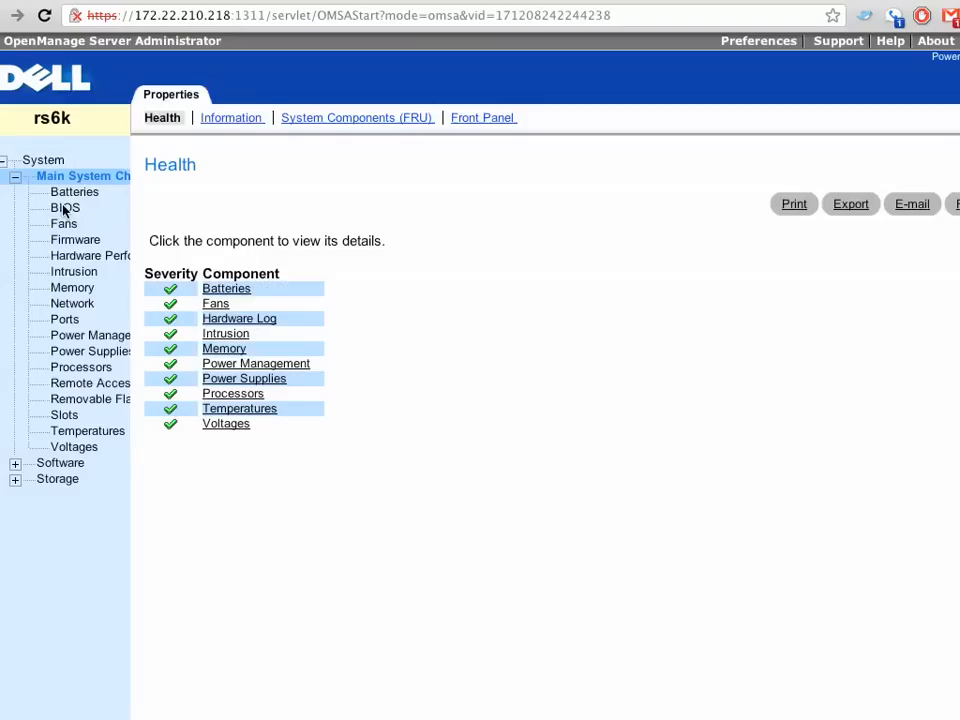
pyautogui.click(64, 207)
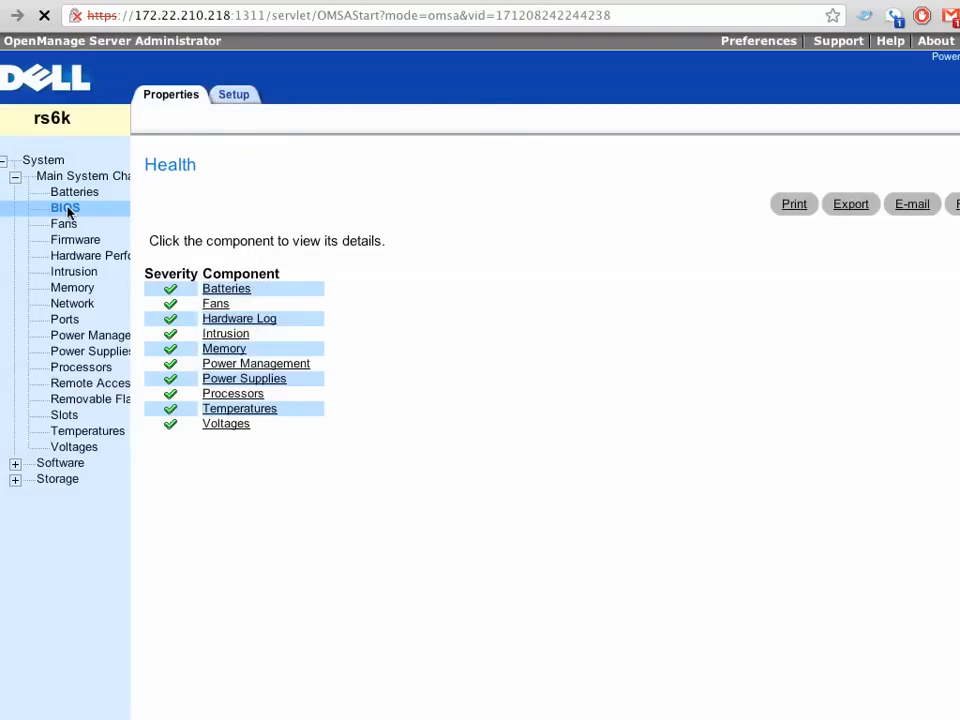
# Step: Switch the BIOS page to its Setup tab to list current BIOS settings
pyautogui.click(64, 207)
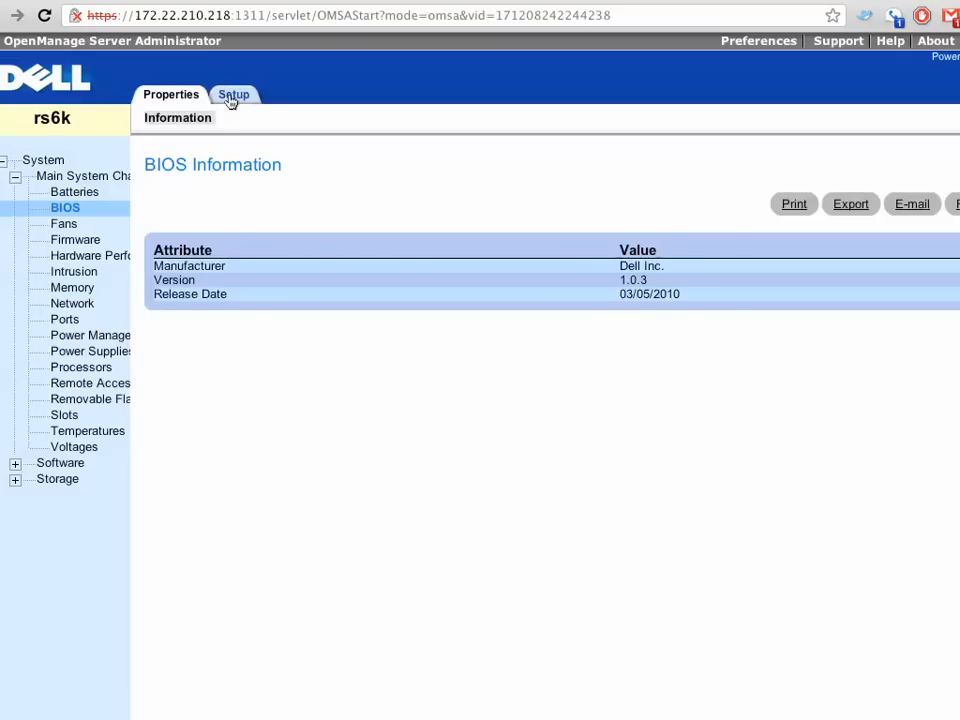
pyautogui.click(234, 94)
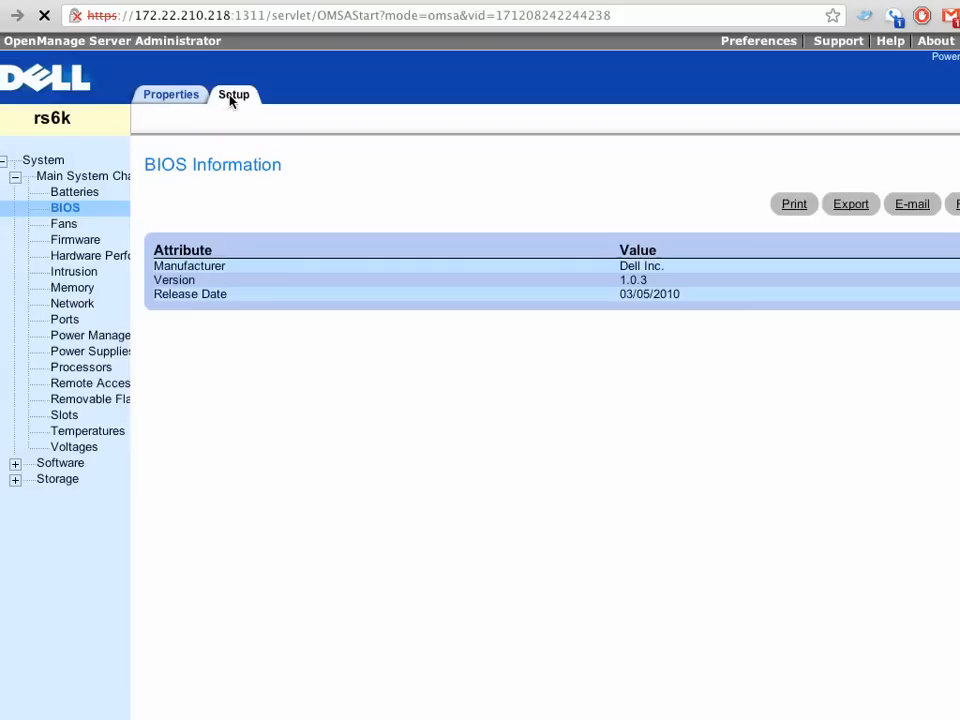
pyautogui.click(233, 94)
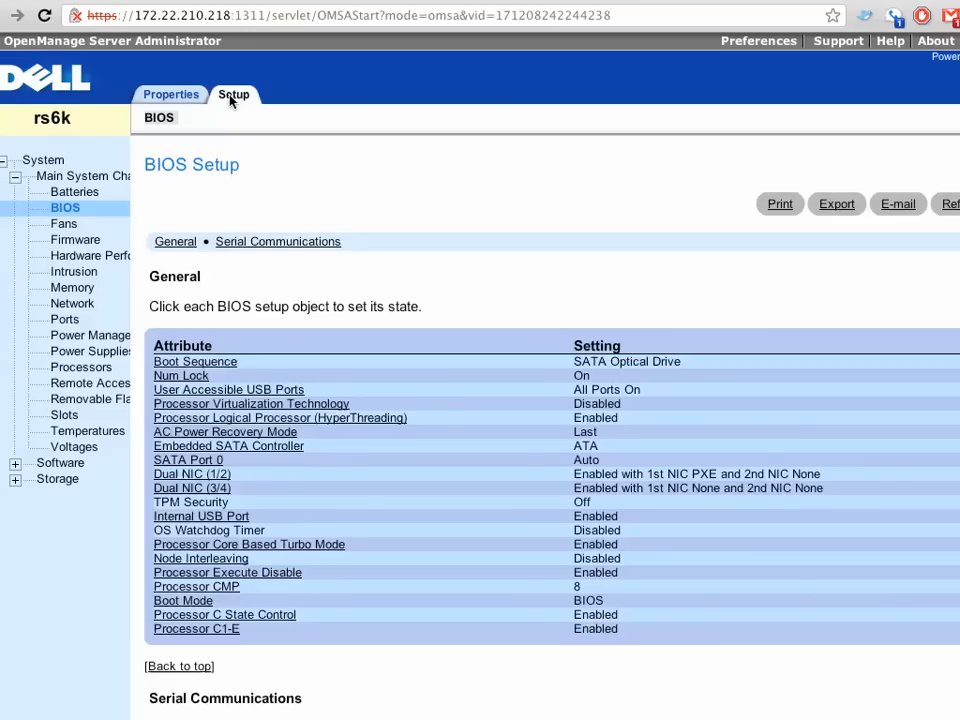
pyautogui.moveTo(278, 614)
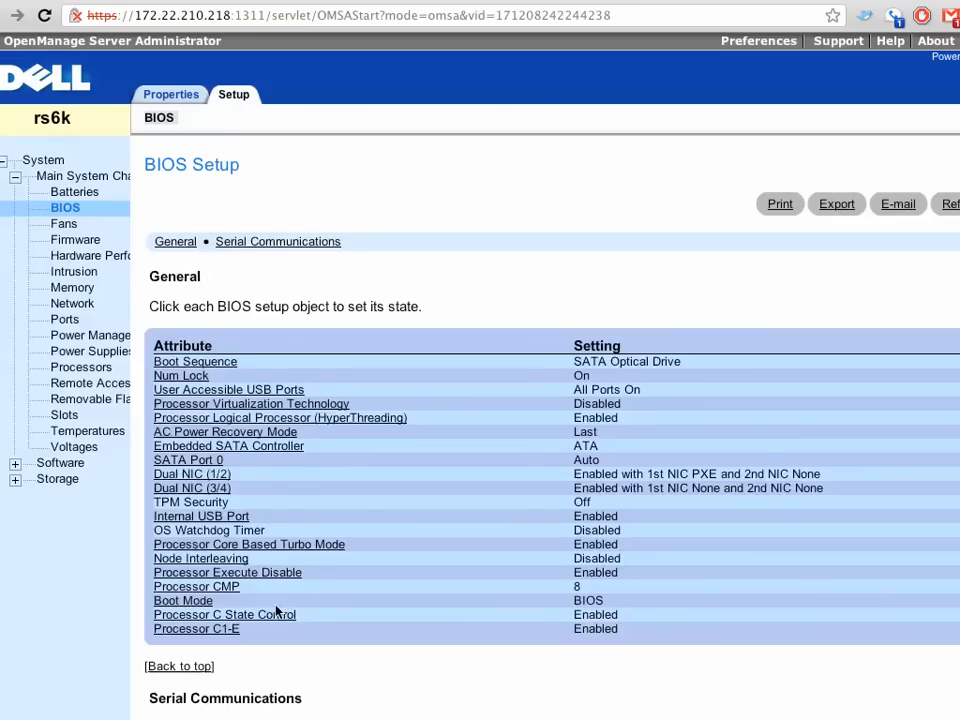
pyautogui.moveTo(267, 618)
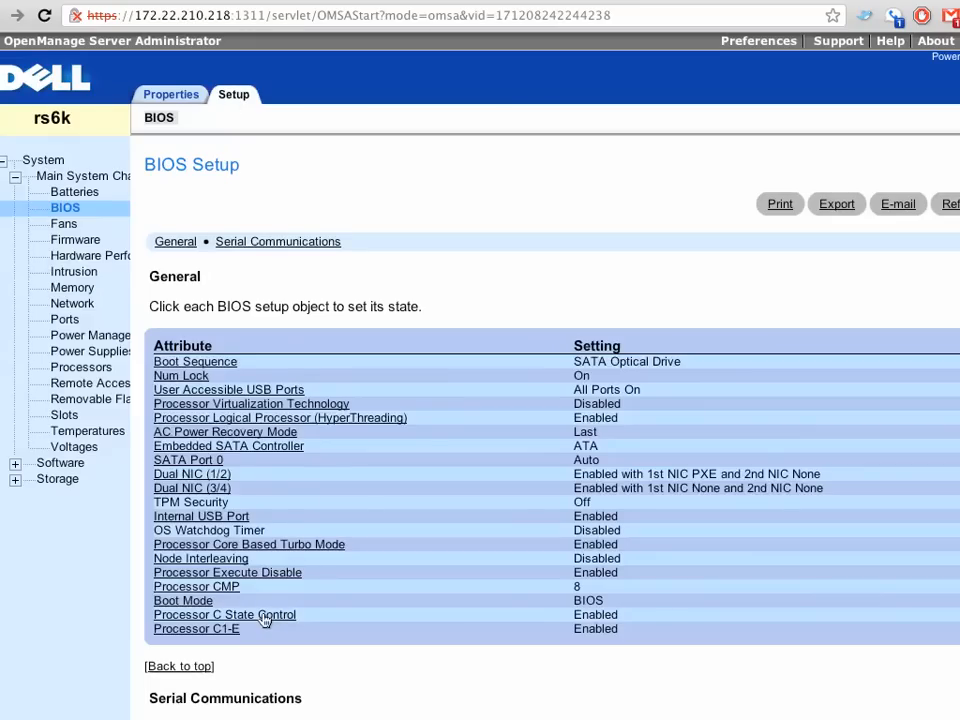
pyautogui.moveTo(240, 625)
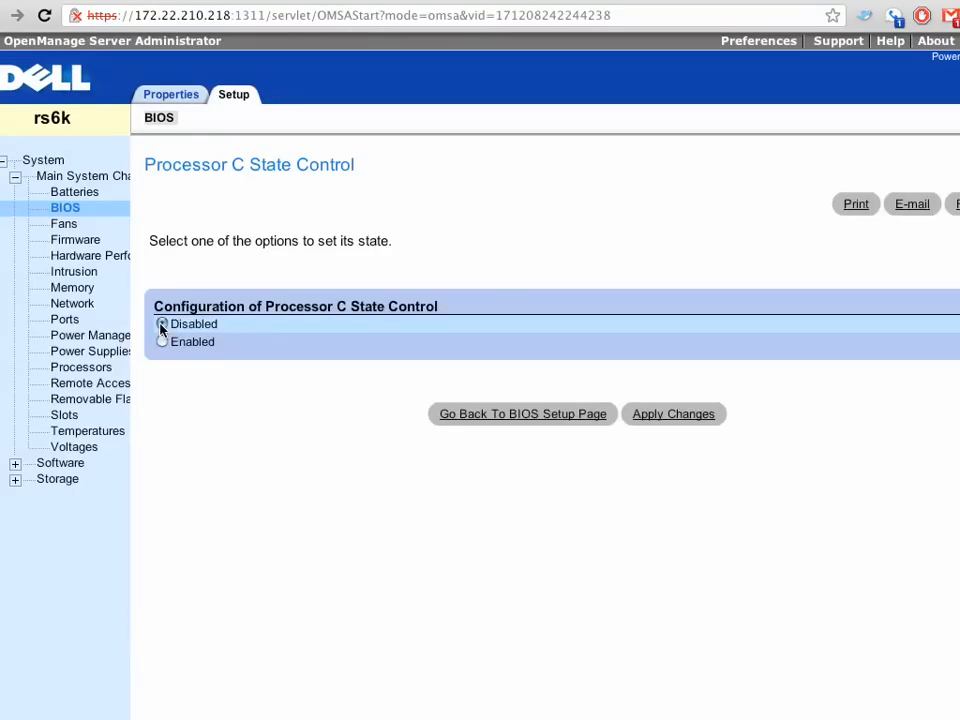
# Step: Set Processor C State Control to Disabled, apply, and return to BIOS Setup
pyautogui.click(162, 323)
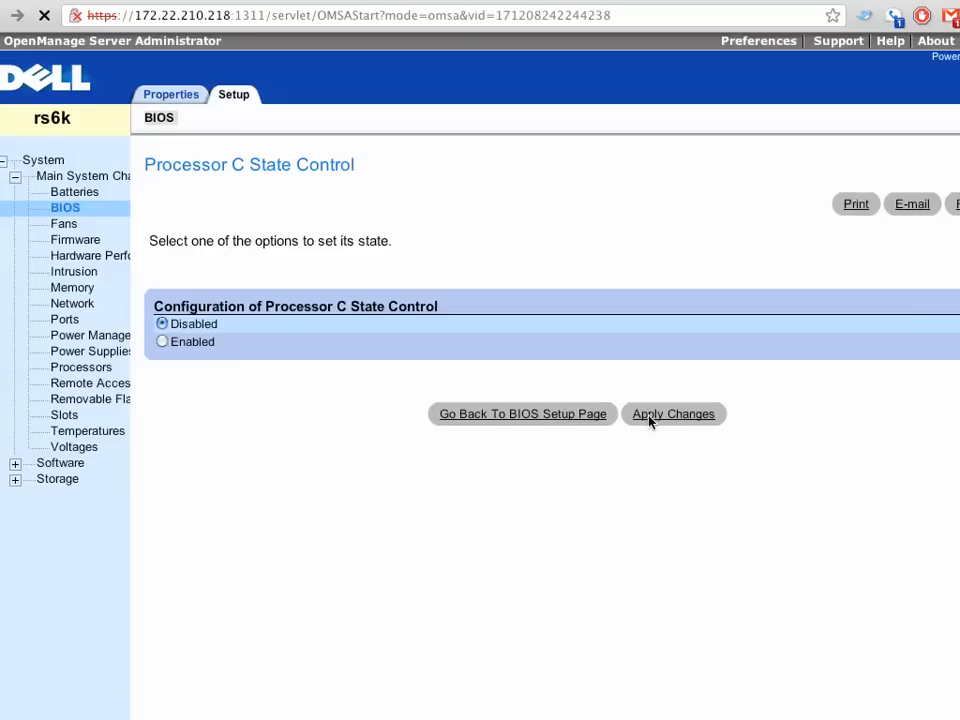
pyautogui.click(673, 413)
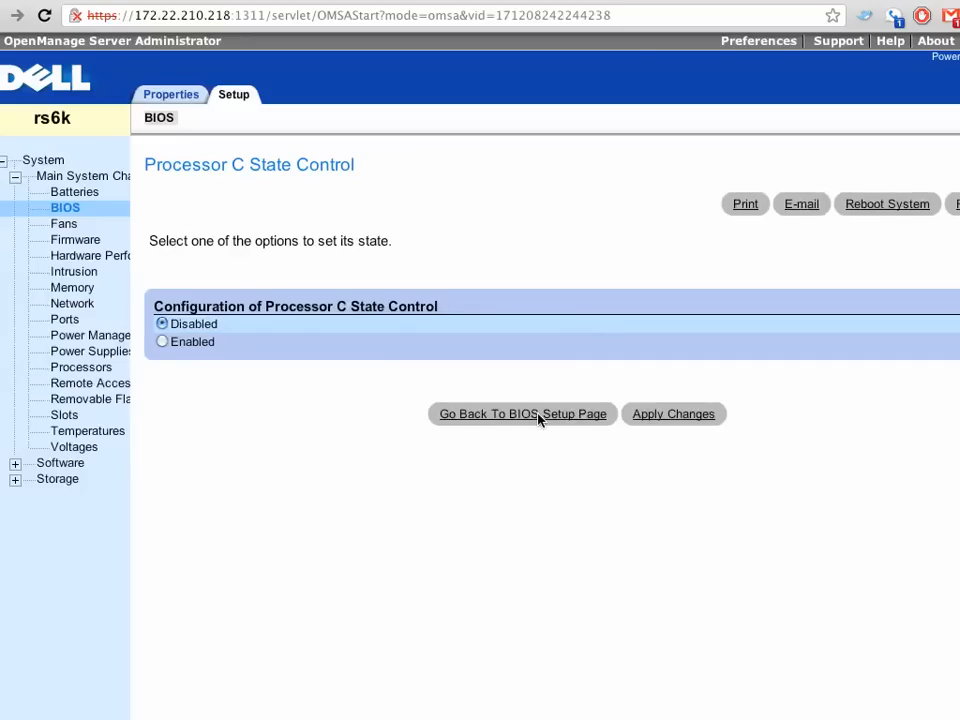
pyautogui.click(522, 413)
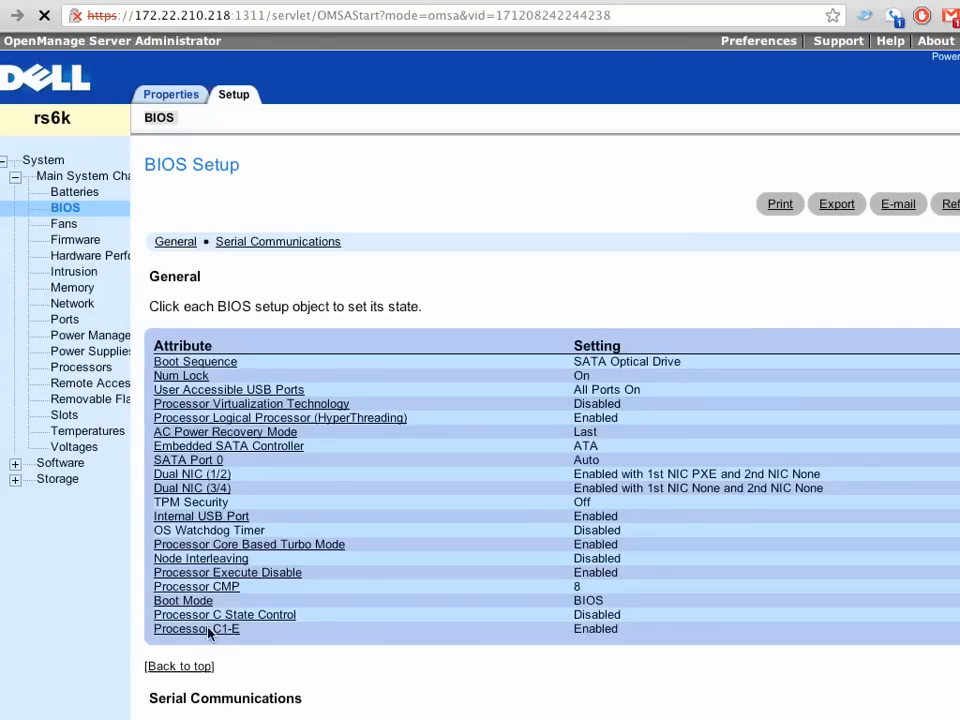
# Step: Set Processor C1-E to Disabled, apply, and return to the BIOS Setup list
pyautogui.click(196, 628)
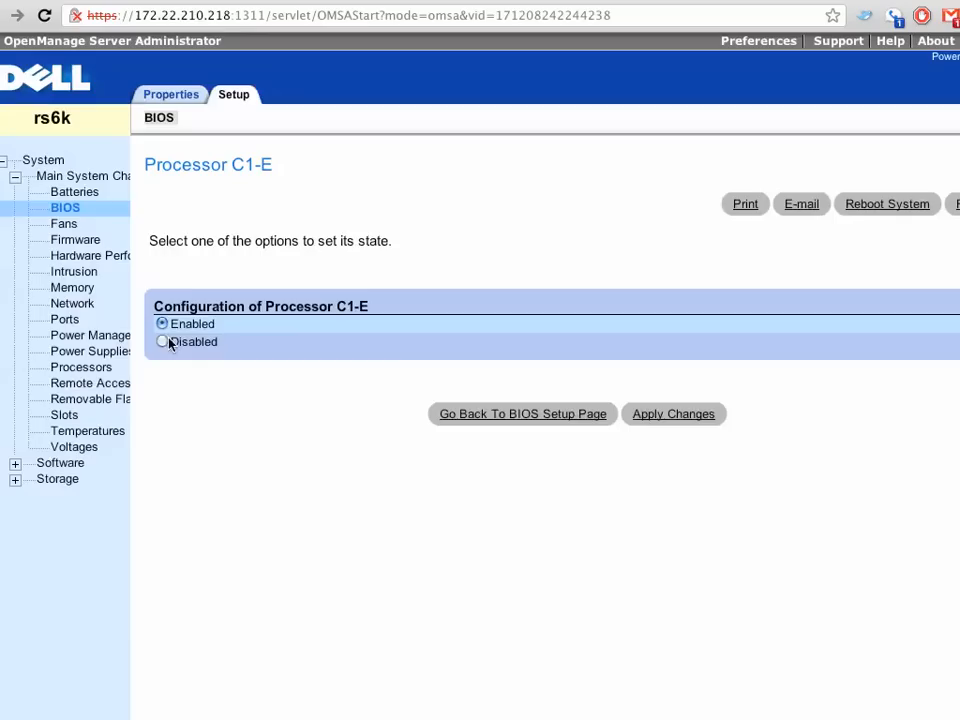
pyautogui.click(162, 341)
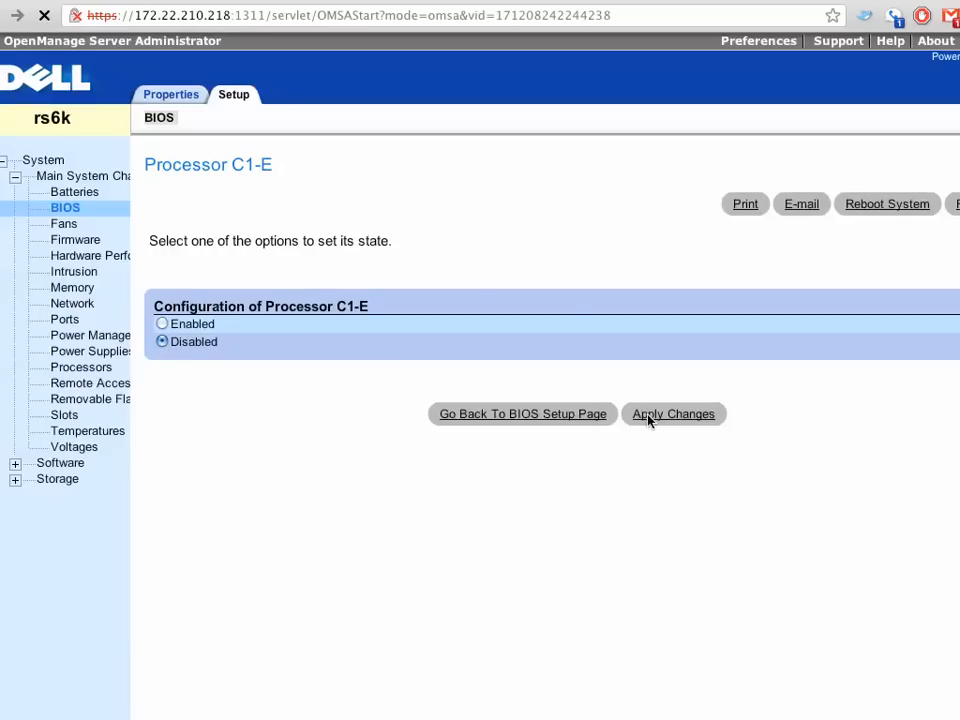
pyautogui.click(673, 413)
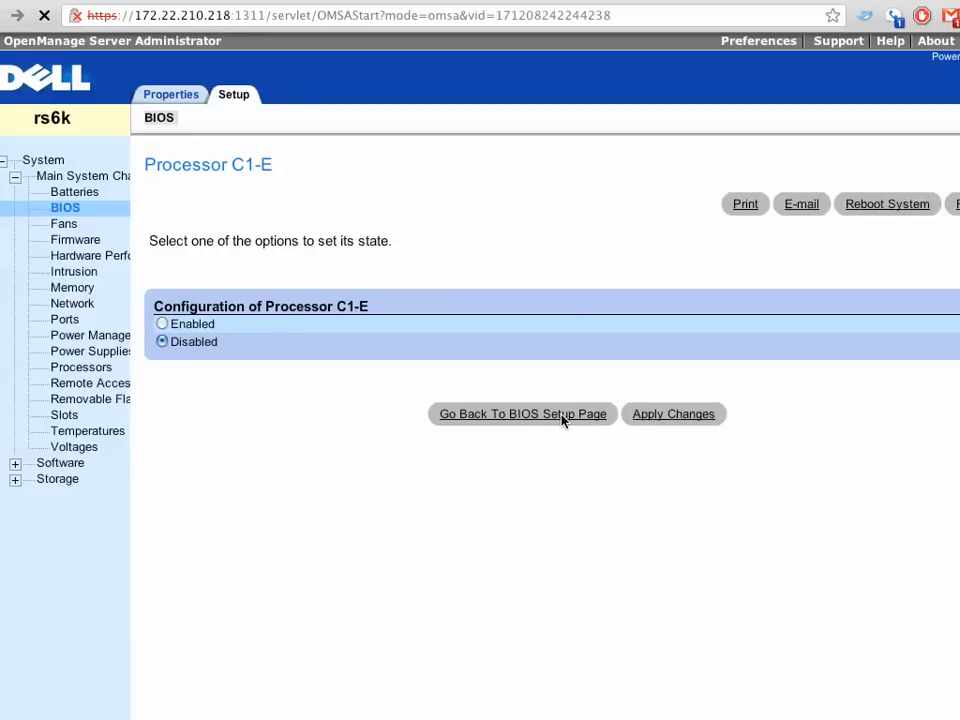
pyautogui.click(522, 414)
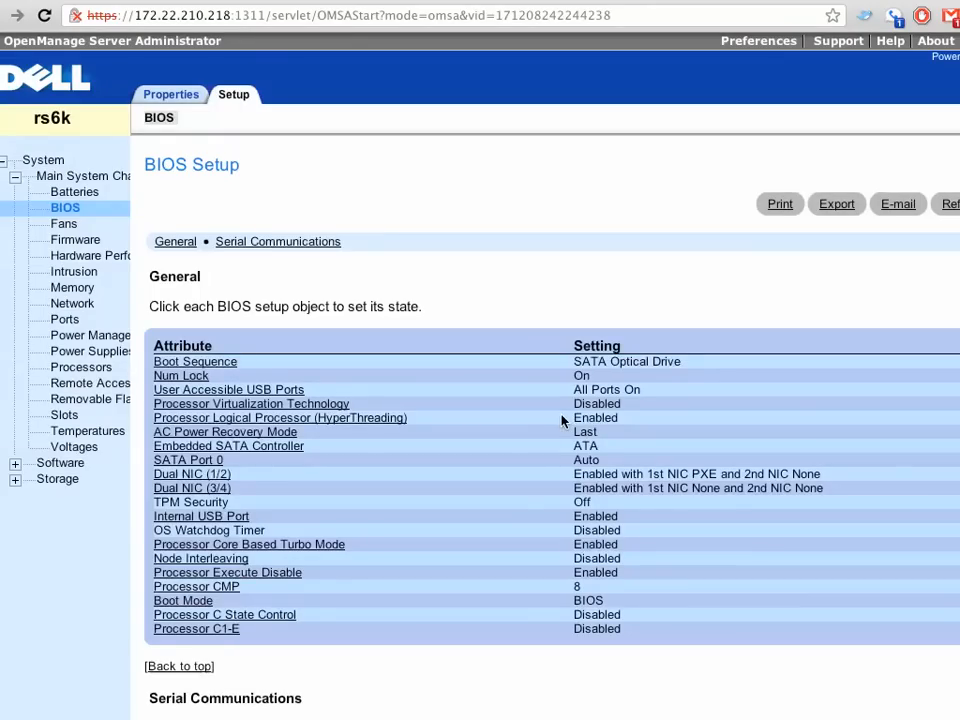
pyautogui.moveTo(850, 592)
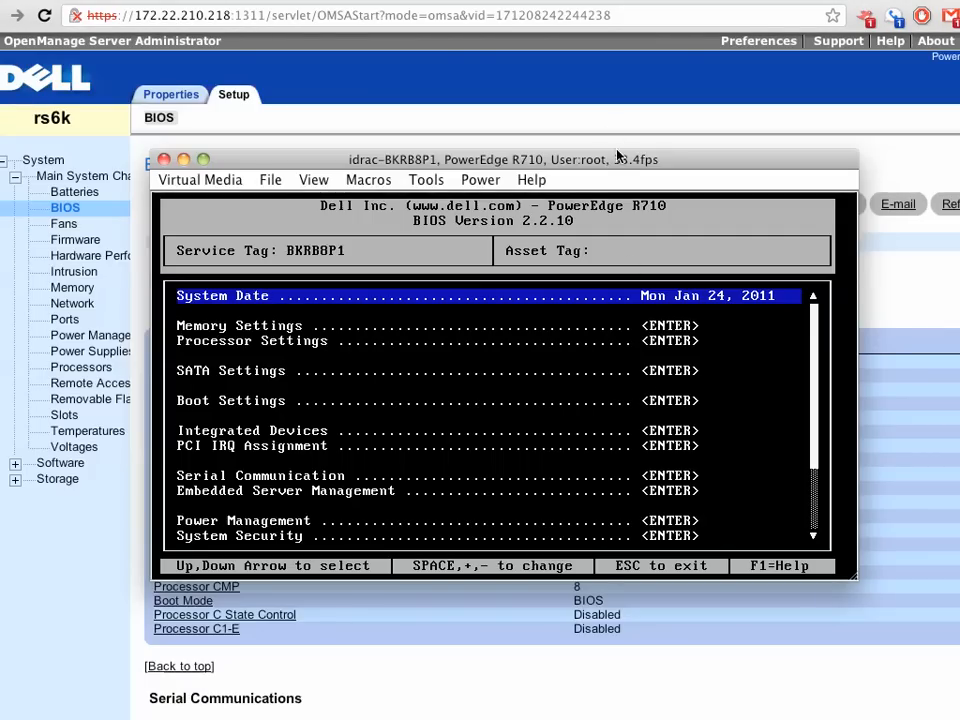
pyautogui.moveTo(768, 350)
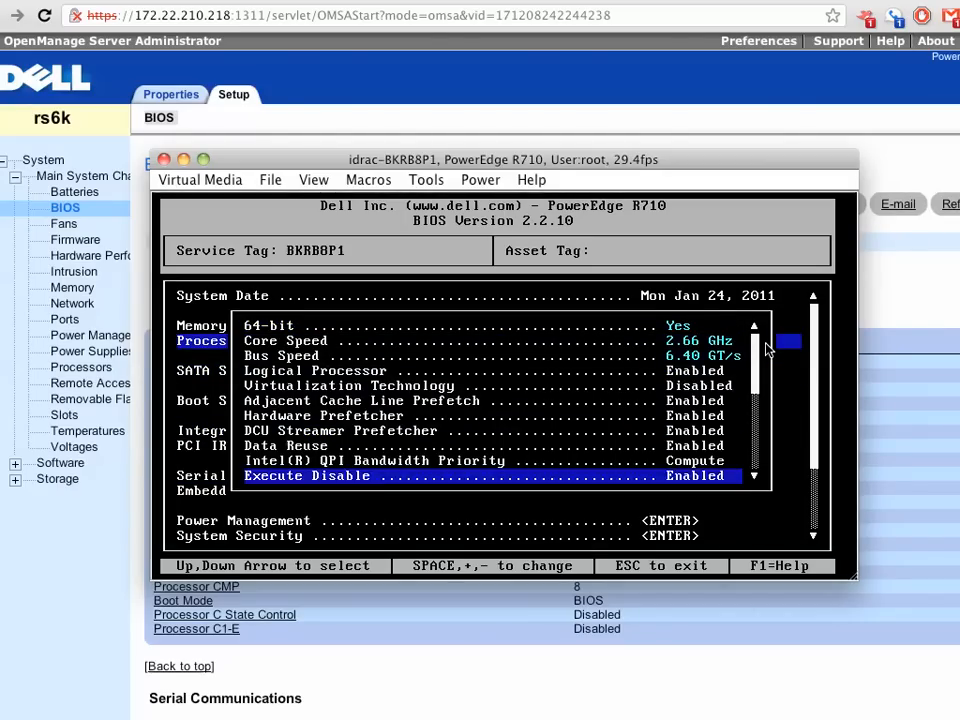
# Step: Confirm C1E and C States read Disabled, then press Esc for the save-and-exit prompt
pyautogui.scroll(-3)
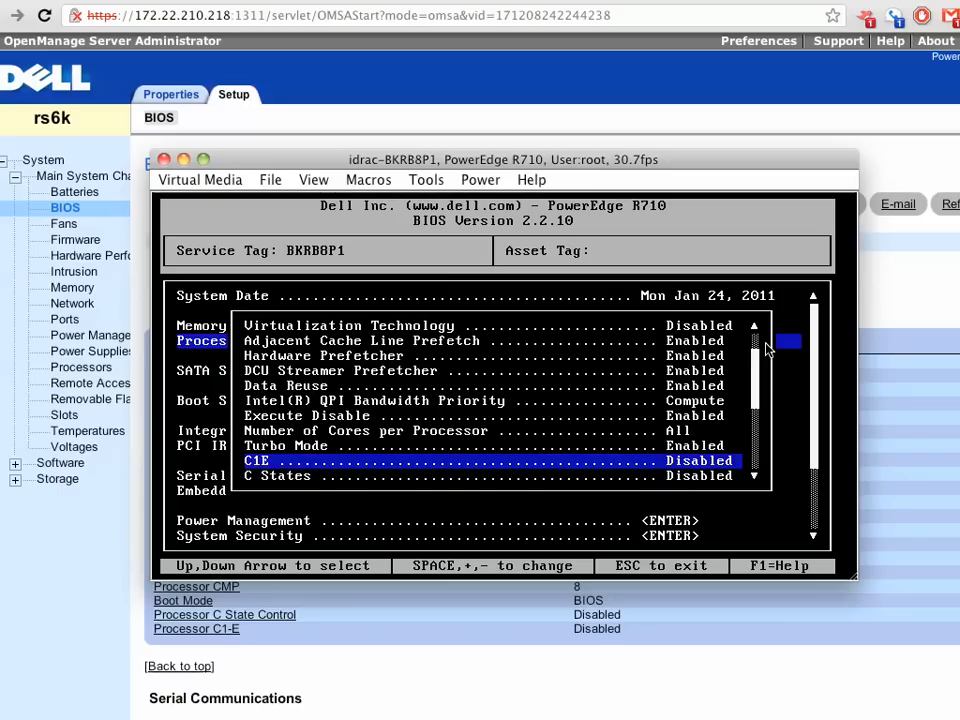
pyautogui.press('Escape')
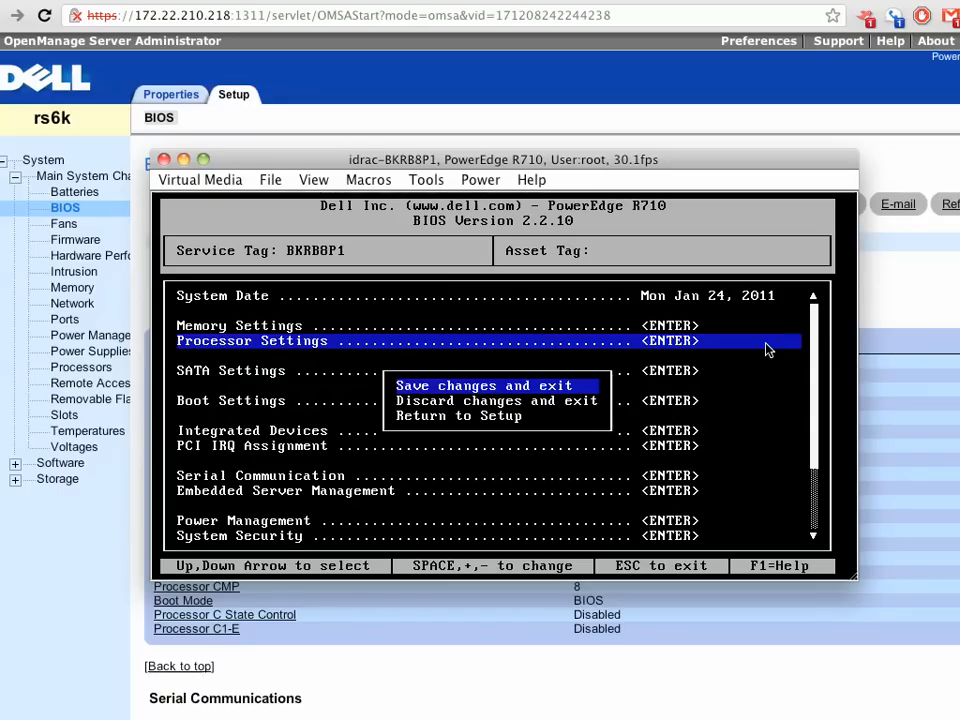